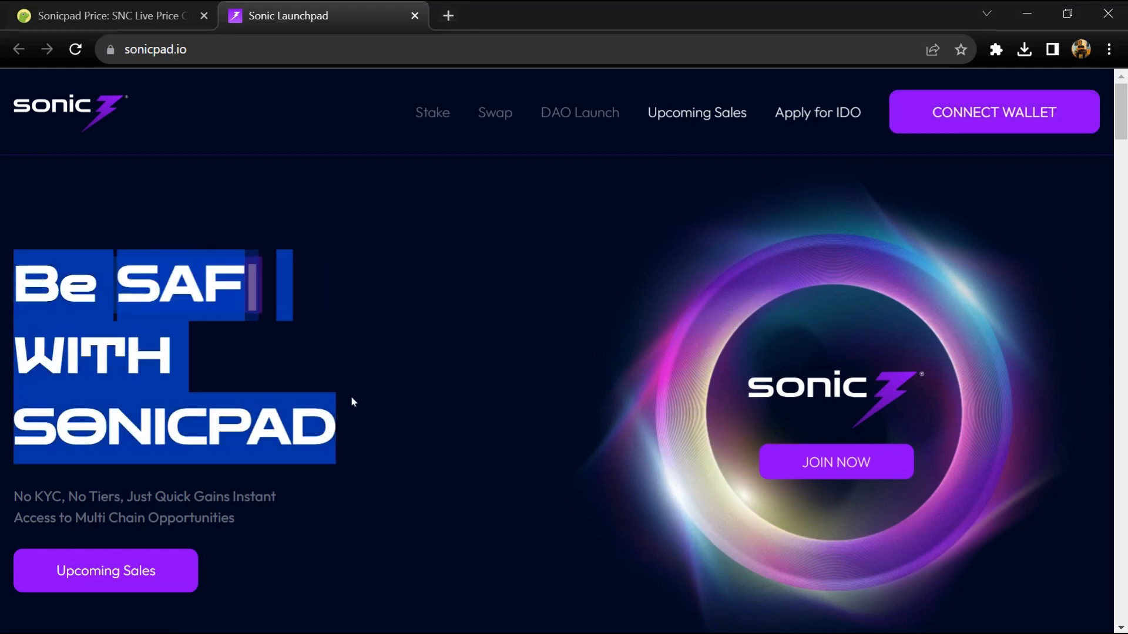
Step: Scroll the homepage through Partnerships, Upcoming on Sonicpad, Join Community and feature cards to Multichain Support
{"action": "scroll", "scroll_direction": "down", "scroll_amount": 3}
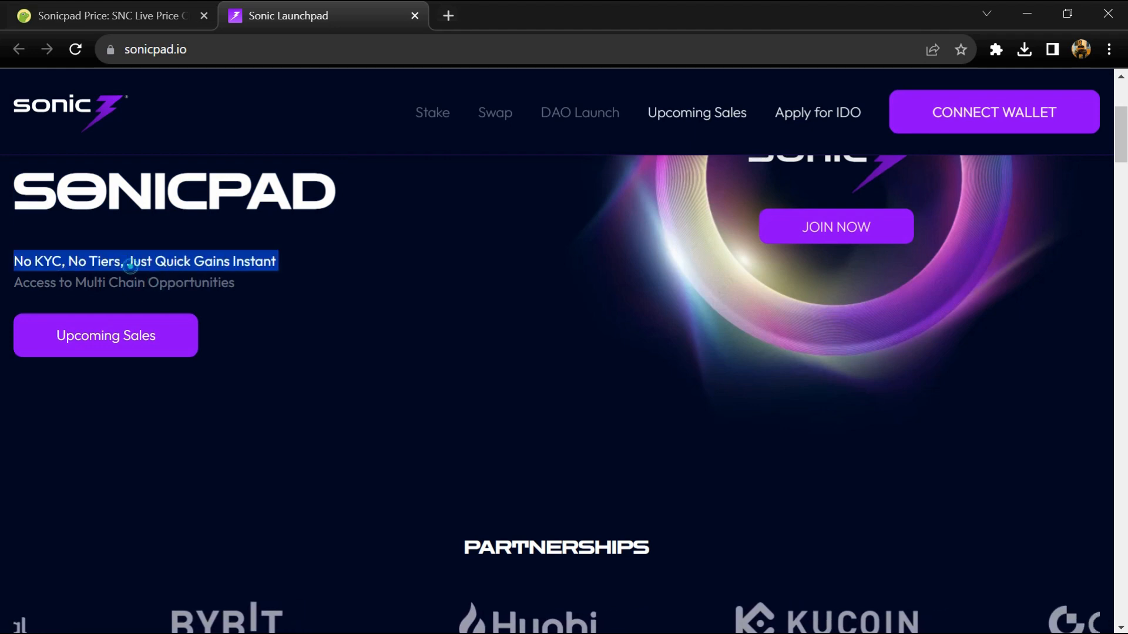
{"action": "scroll", "scroll_direction": "down", "scroll_amount": 3}
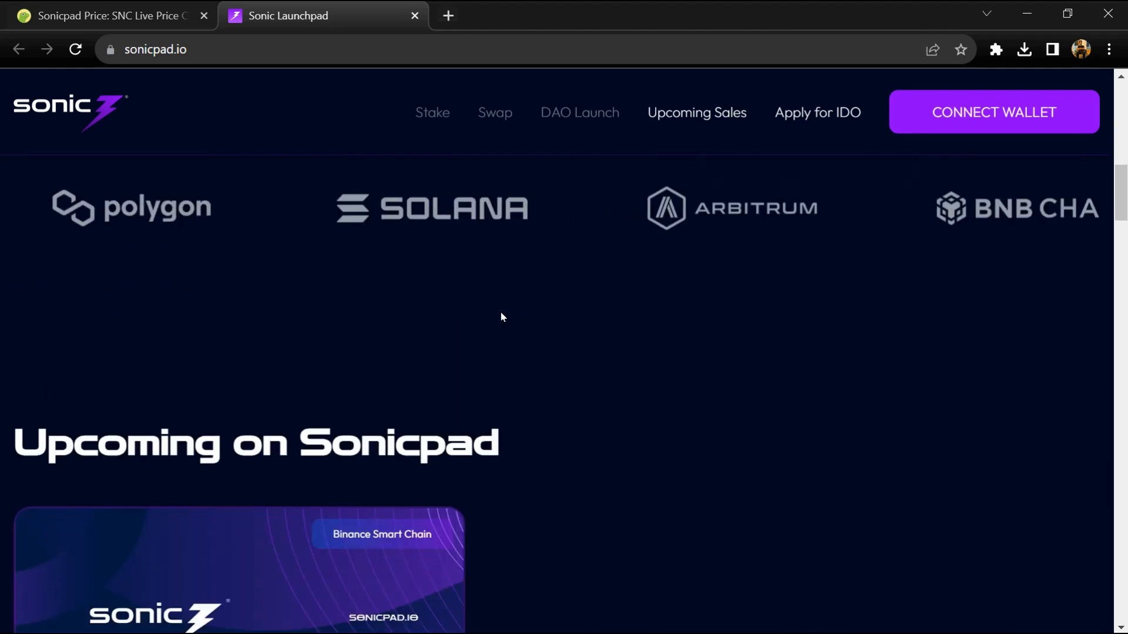
{"action": "scroll", "scroll_direction": "down", "scroll_amount": 3}
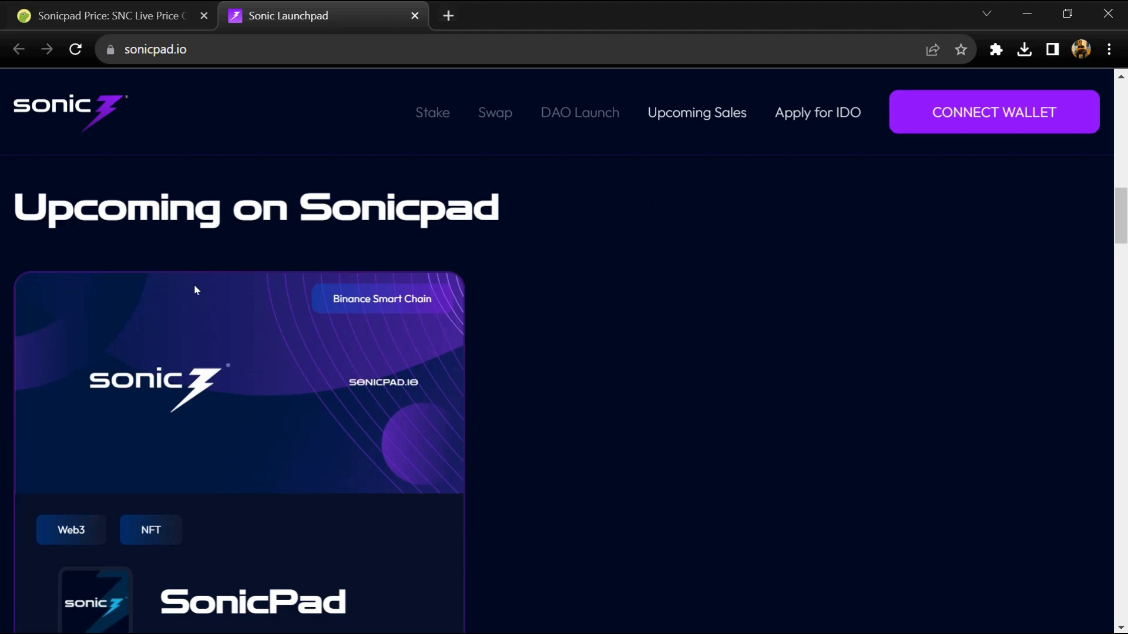
{"action": "scroll", "scroll_direction": "down", "scroll_amount": 3}
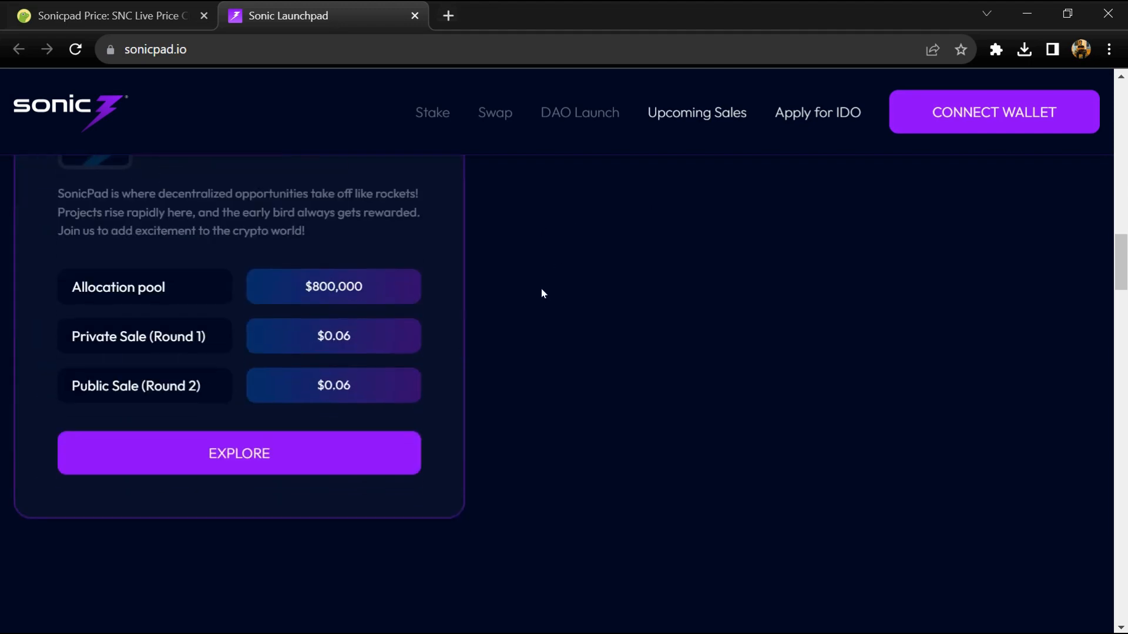
{"action": "scroll", "scroll_direction": "down", "scroll_amount": 3}
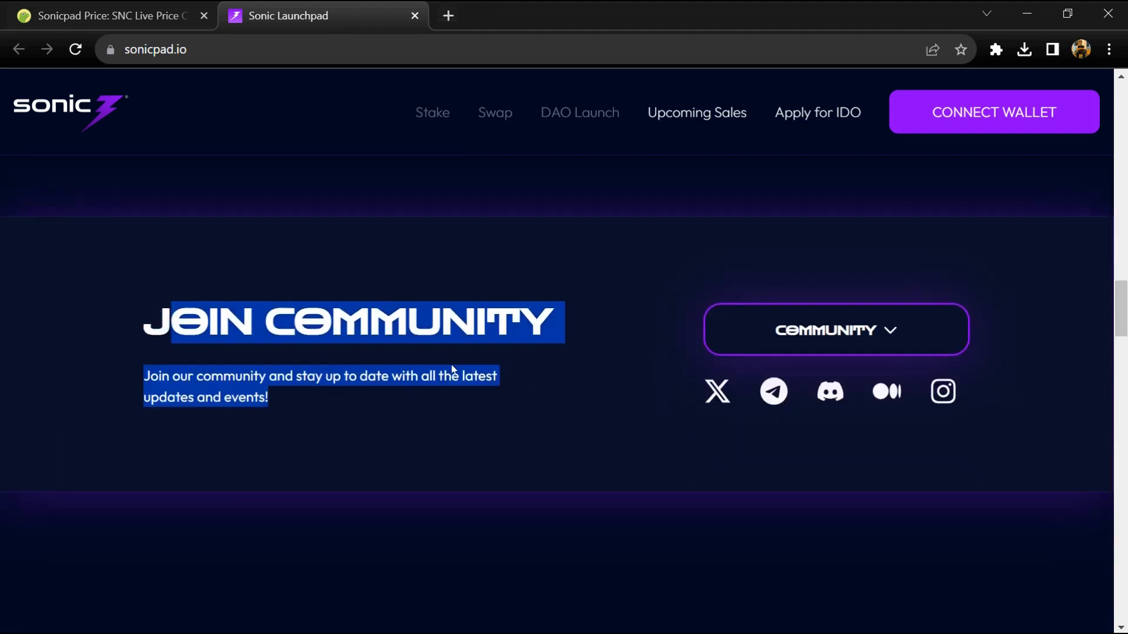
{"action": "scroll", "scroll_direction": "up", "scroll_amount": 3}
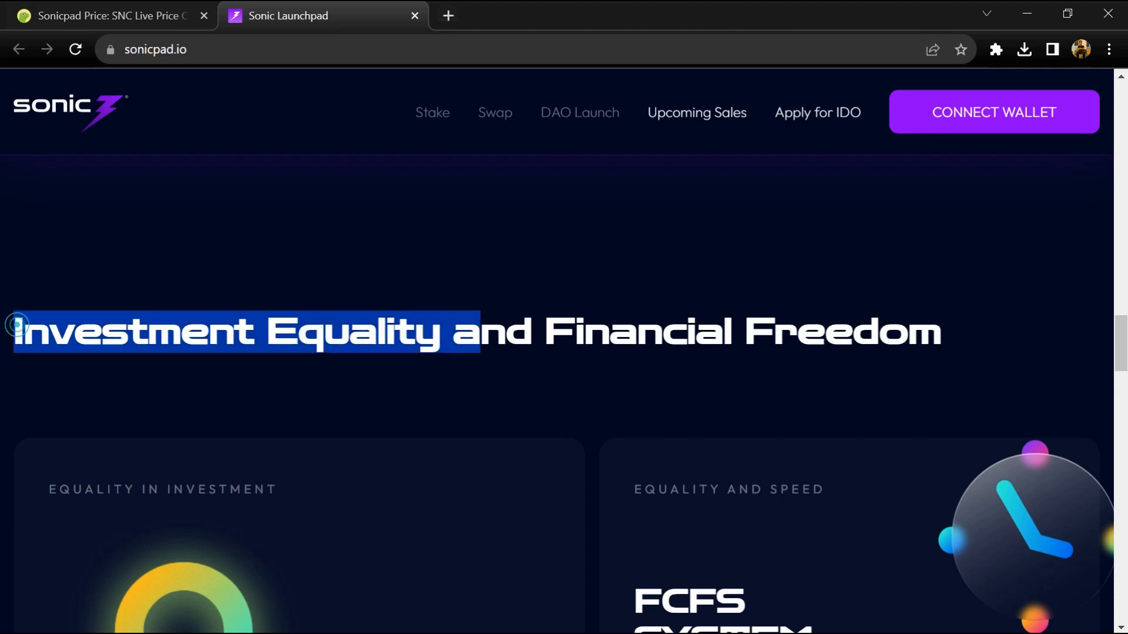
{"action": "scroll", "scroll_direction": "down", "scroll_amount": 3}
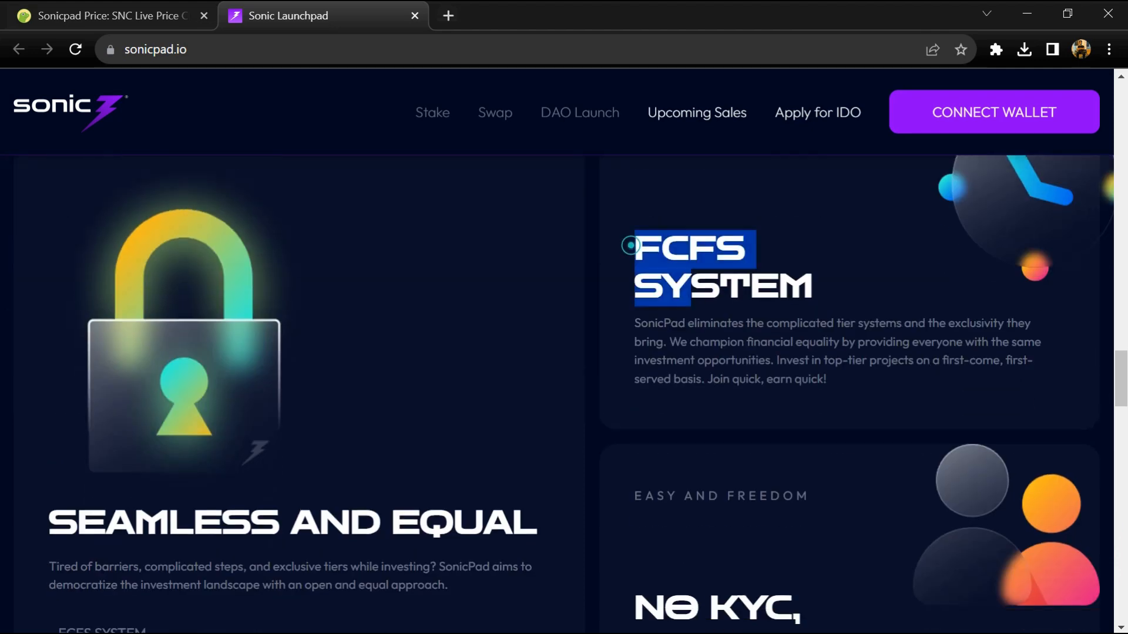
{"action": "scroll", "scroll_direction": "down", "scroll_amount": 3}
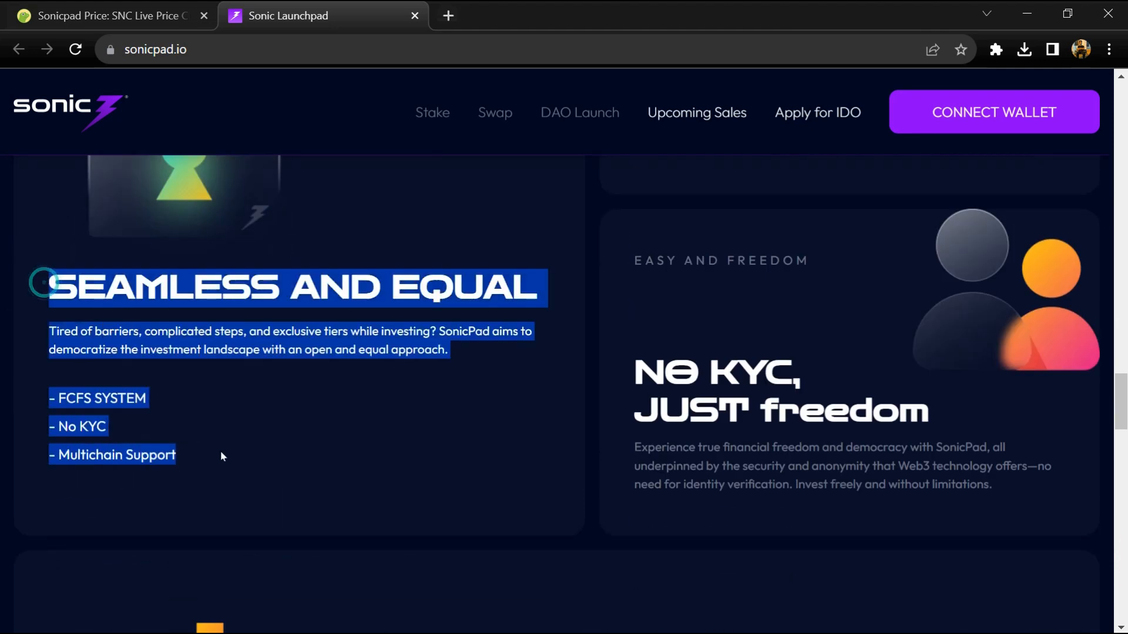
{"action": "scroll", "scroll_direction": "down", "scroll_amount": 3}
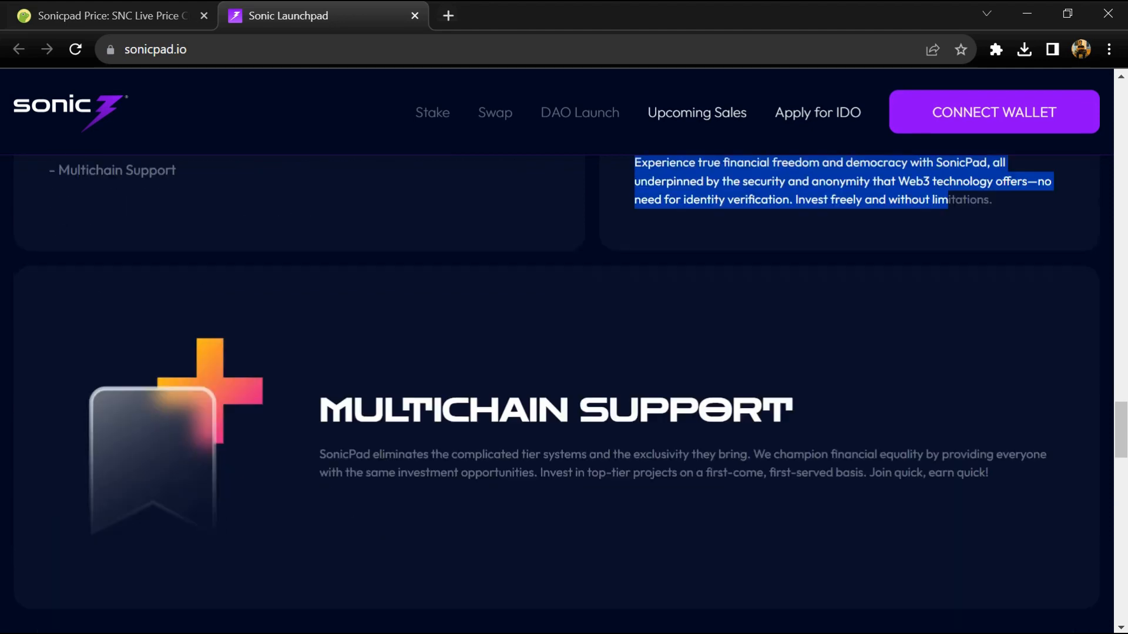
{"action": "scroll", "scroll_direction": "down", "scroll_amount": 3}
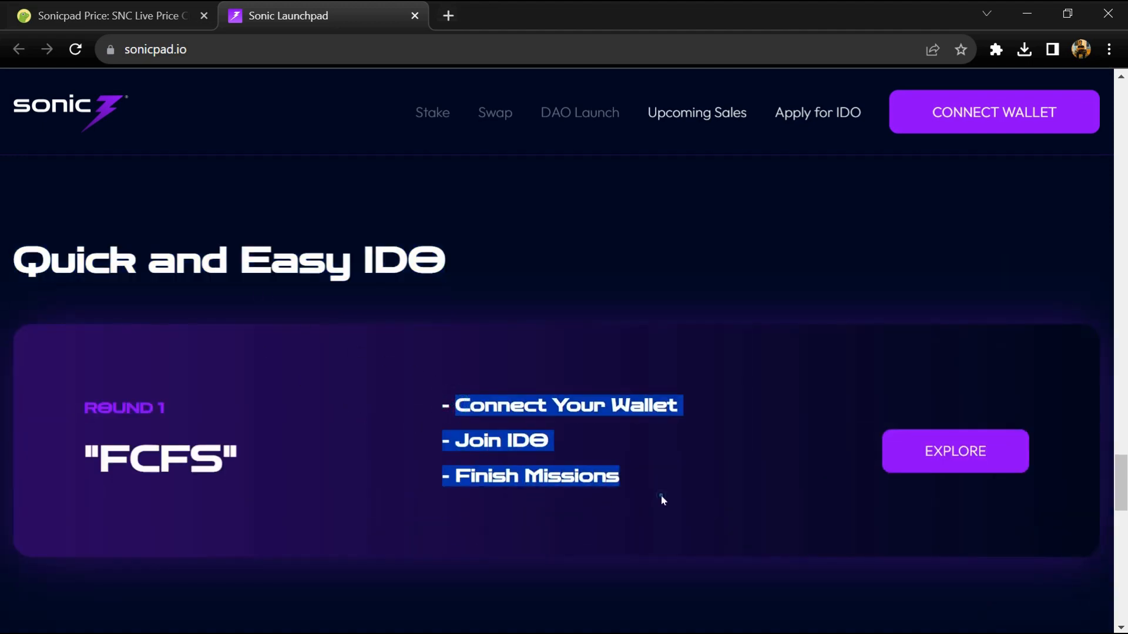
Step: Scroll through the Quick and Easy IDO steps and the 2023–2024 roadmap
{"action": "scroll", "scroll_direction": "down", "scroll_amount": 3}
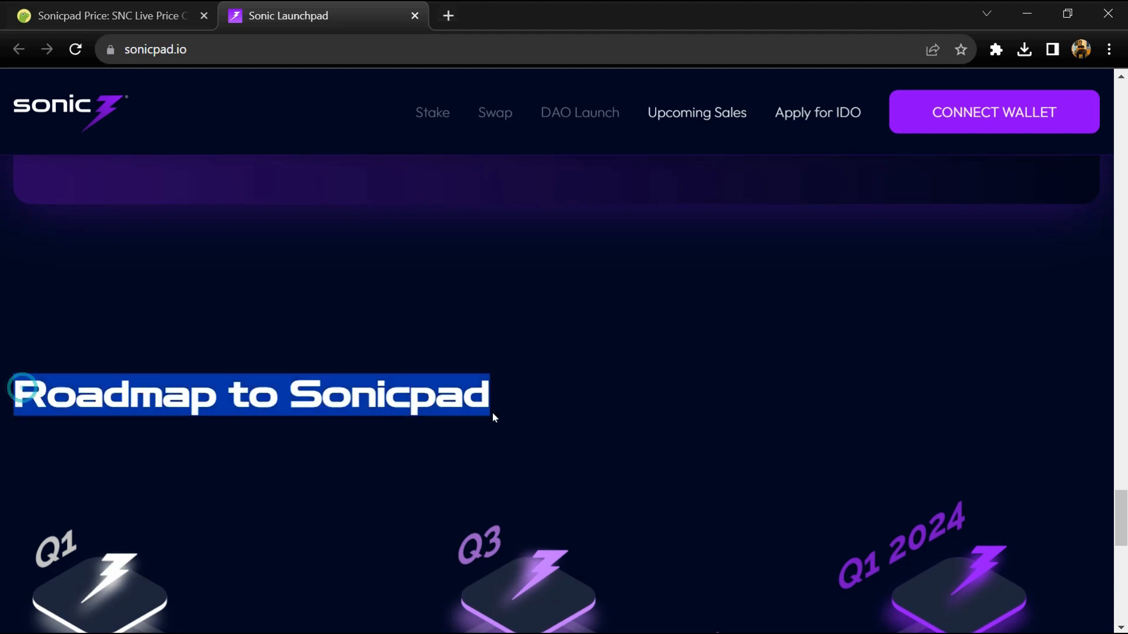
{"action": "scroll", "scroll_direction": "down", "scroll_amount": 3}
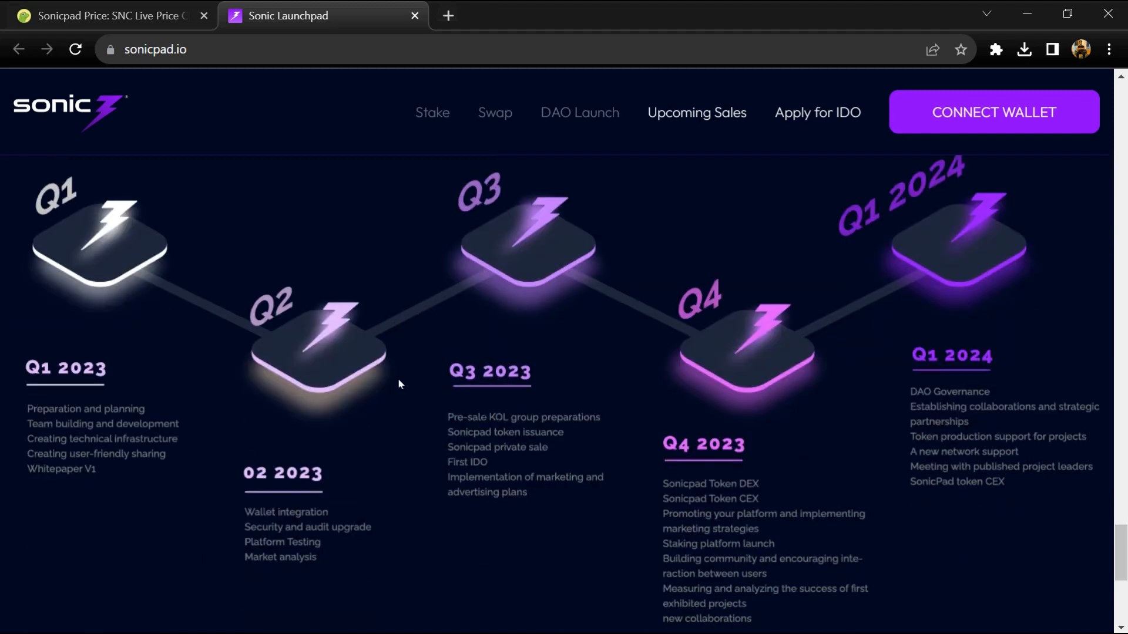
{"action": "scroll", "scroll_direction": "down", "scroll_amount": 3}
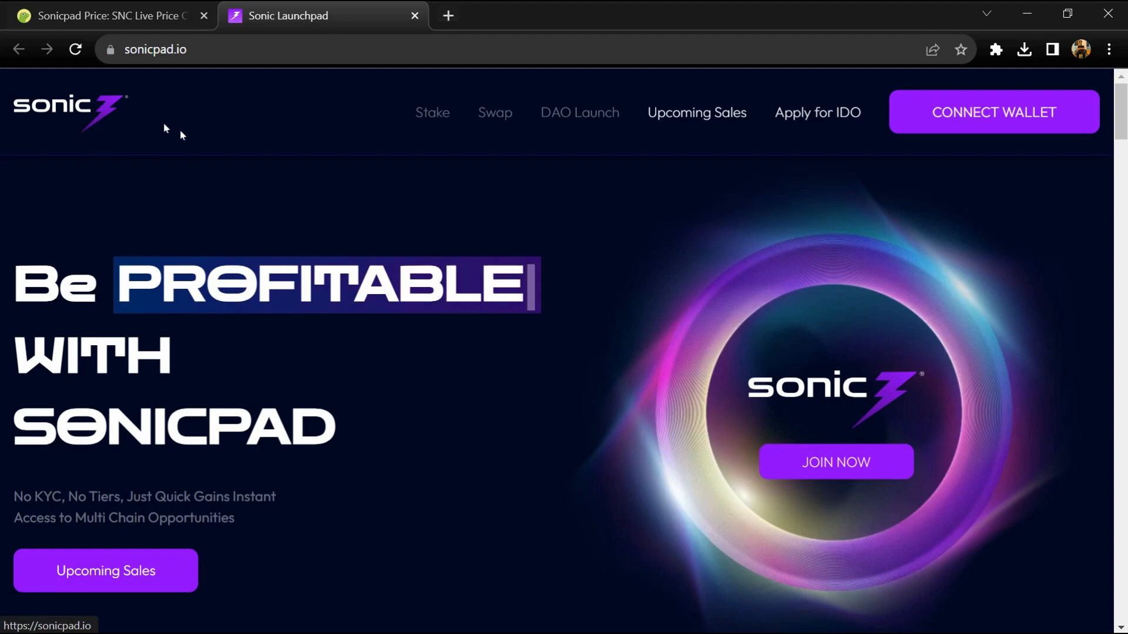
Step: Scroll past Seamless and Equal to the SonicPad card tagged Web3, NFT and Binance Smart Chain
{"action": "scroll", "scroll_direction": "down", "scroll_amount": 3}
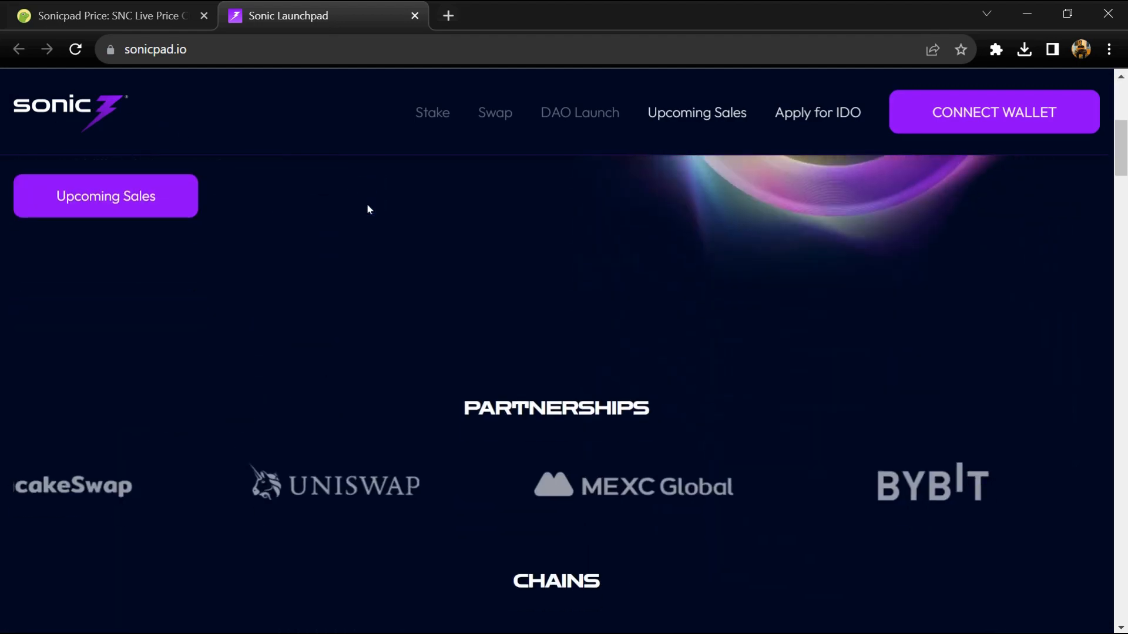
{"action": "scroll", "scroll_direction": "down", "scroll_amount": 3}
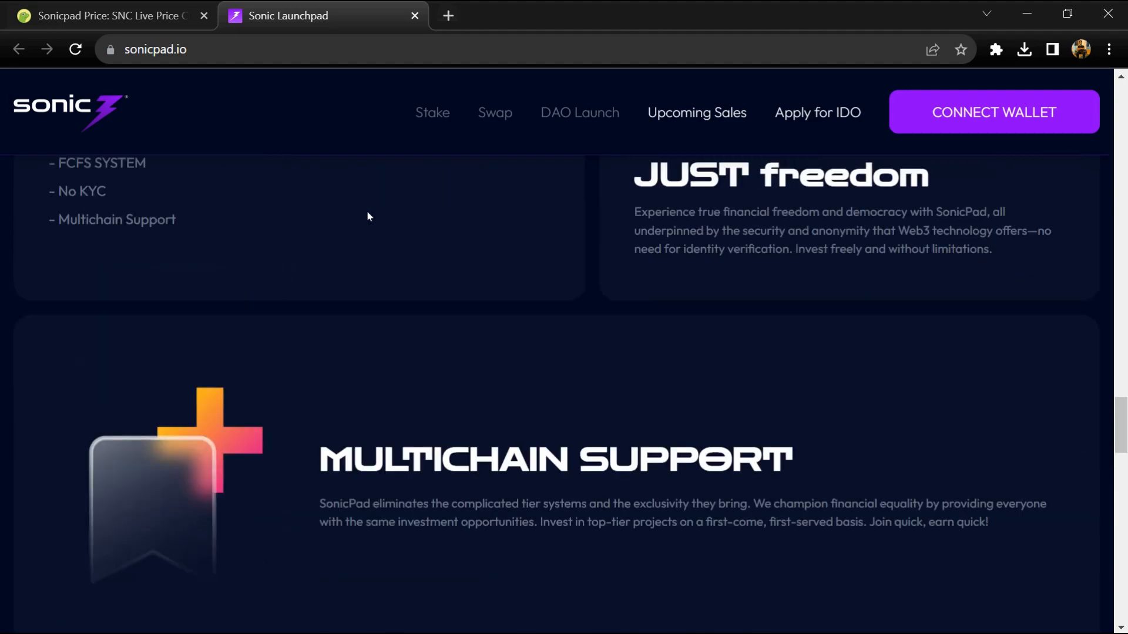
{"action": "scroll", "scroll_direction": "down", "scroll_amount": 3}
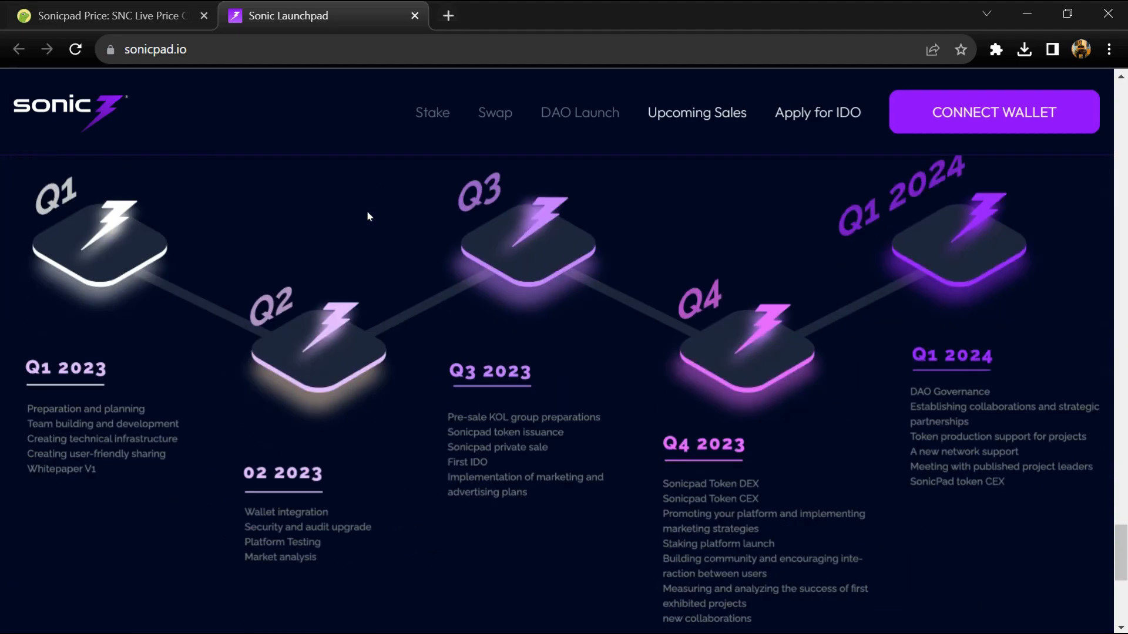
{"action": "scroll", "scroll_direction": "down", "scroll_amount": 3}
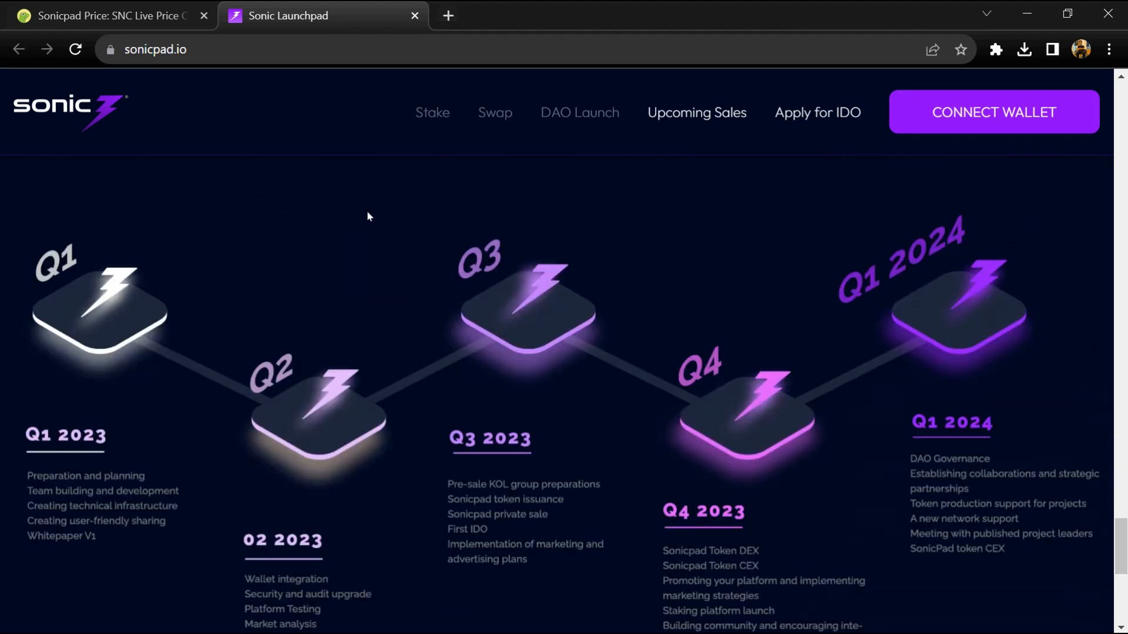
{"action": "scroll", "scroll_direction": "down", "scroll_amount": 3}
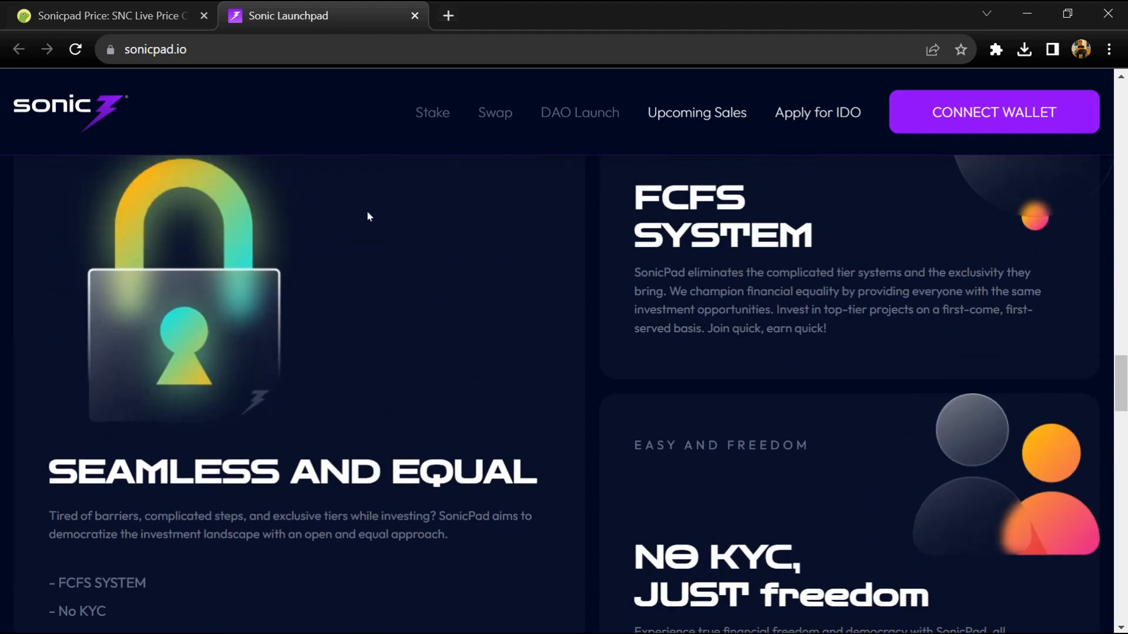
{"action": "scroll", "scroll_direction": "down", "scroll_amount": 3}
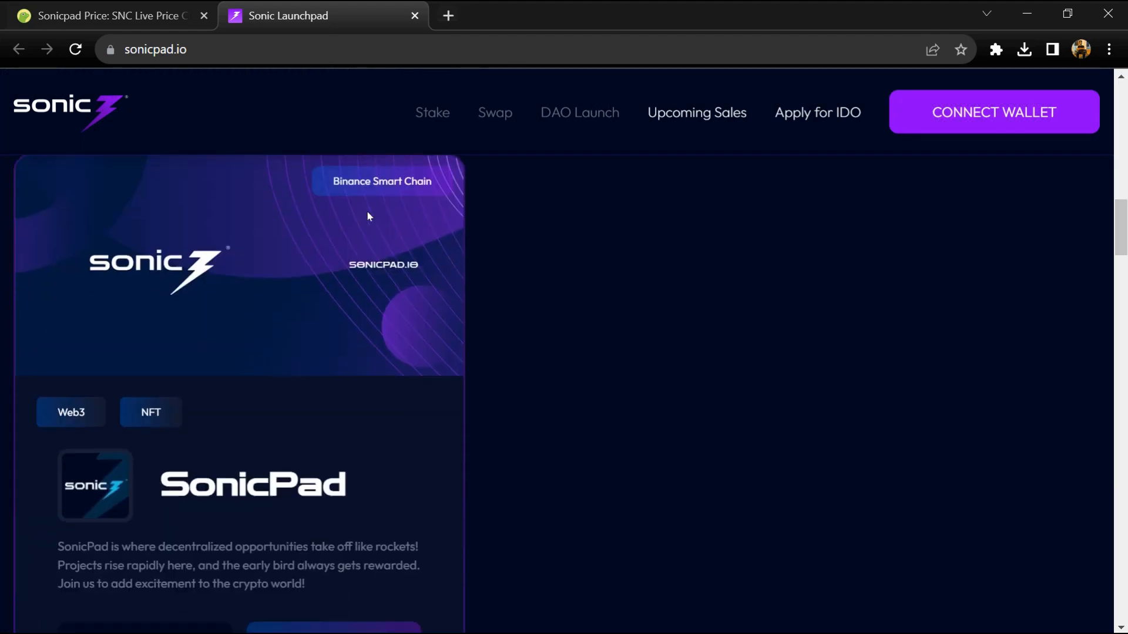
Step: Scroll from the roadmap down to the footer, then back to the 'Be Profitable with Sonicpad' banner
{"action": "scroll", "scroll_direction": "down", "scroll_amount": 3}
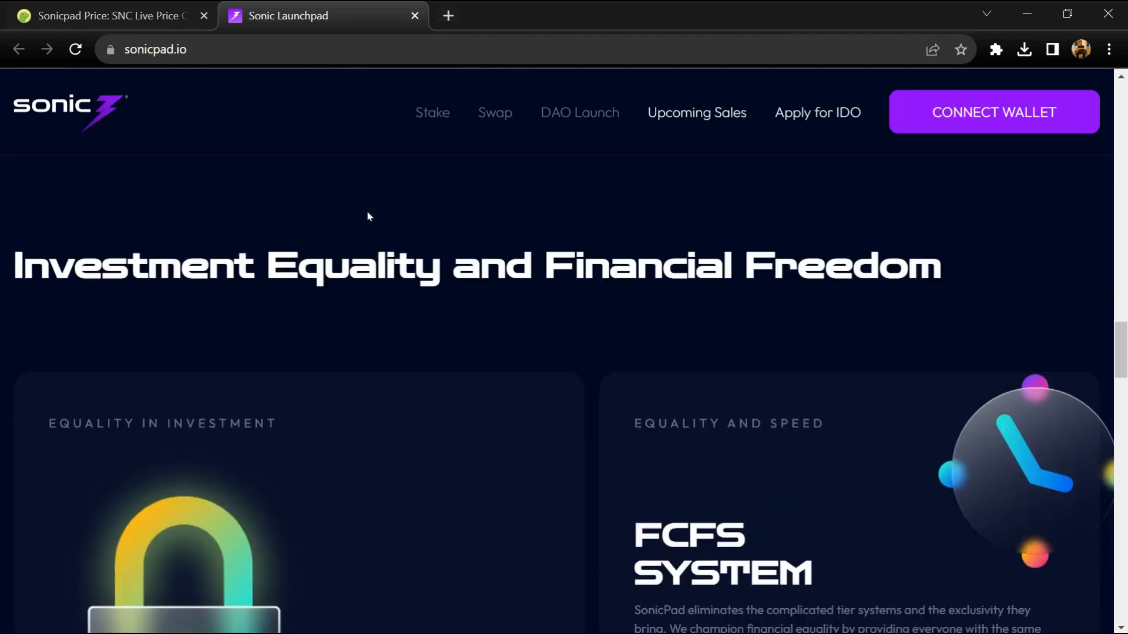
{"action": "scroll", "scroll_direction": "down", "scroll_amount": 3}
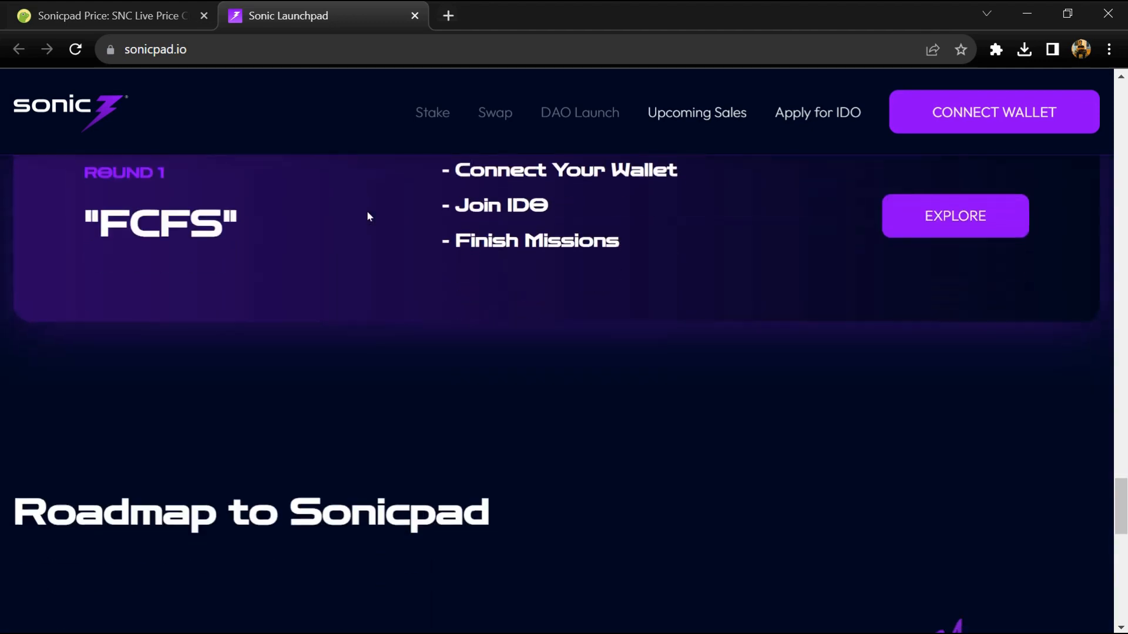
{"action": "scroll", "scroll_direction": "down", "scroll_amount": 3}
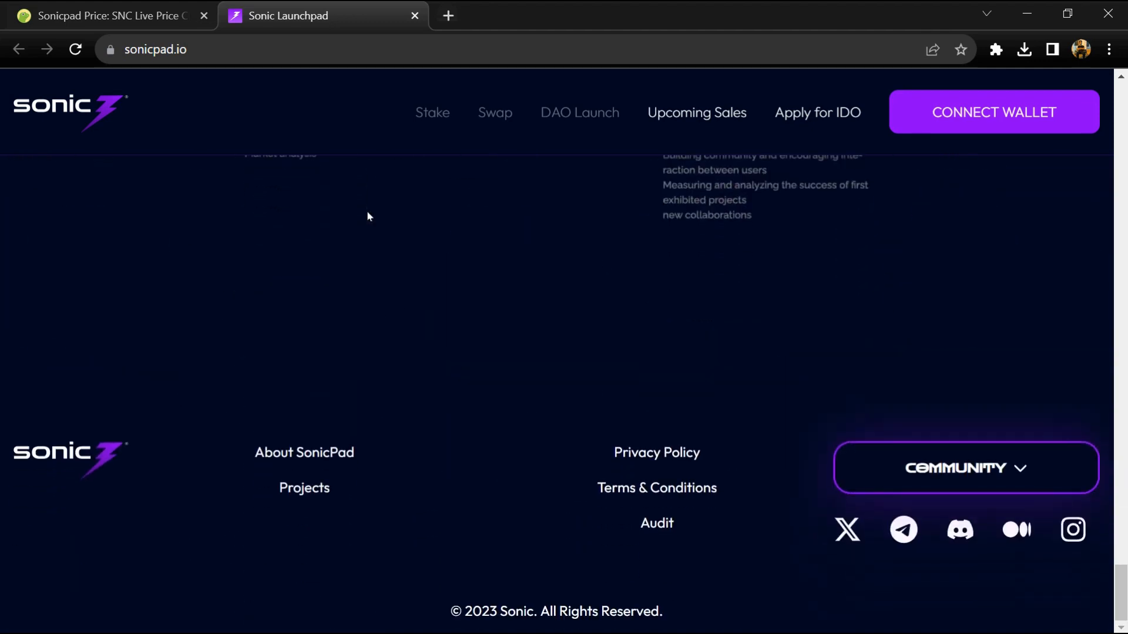
{"action": "scroll", "scroll_direction": "up", "scroll_amount": 3}
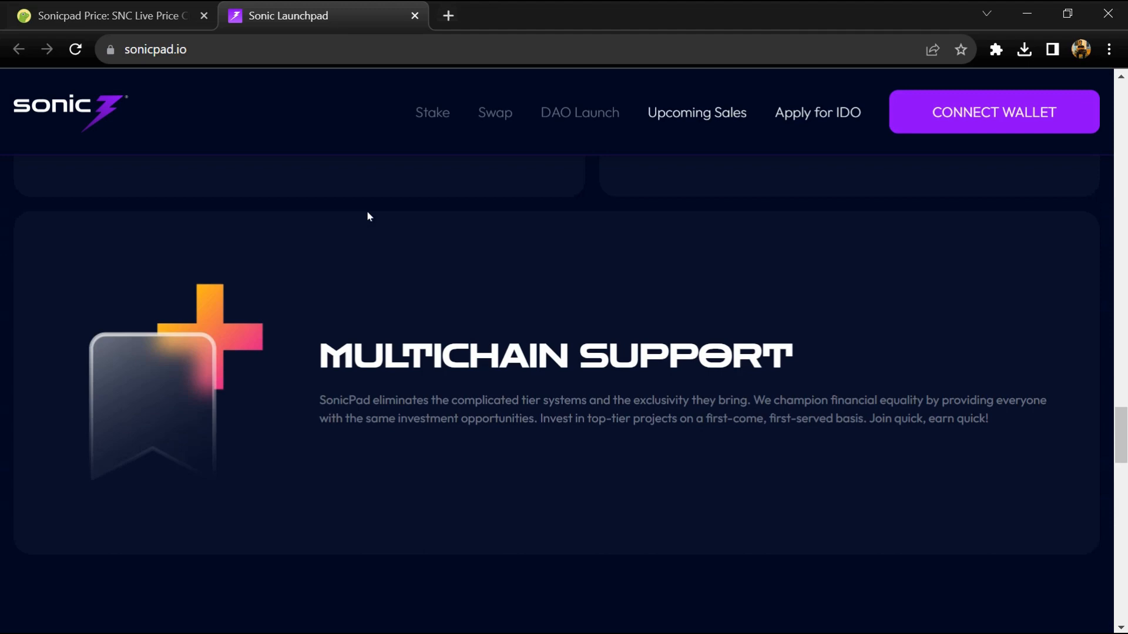
{"action": "scroll", "scroll_direction": "down", "scroll_amount": 3}
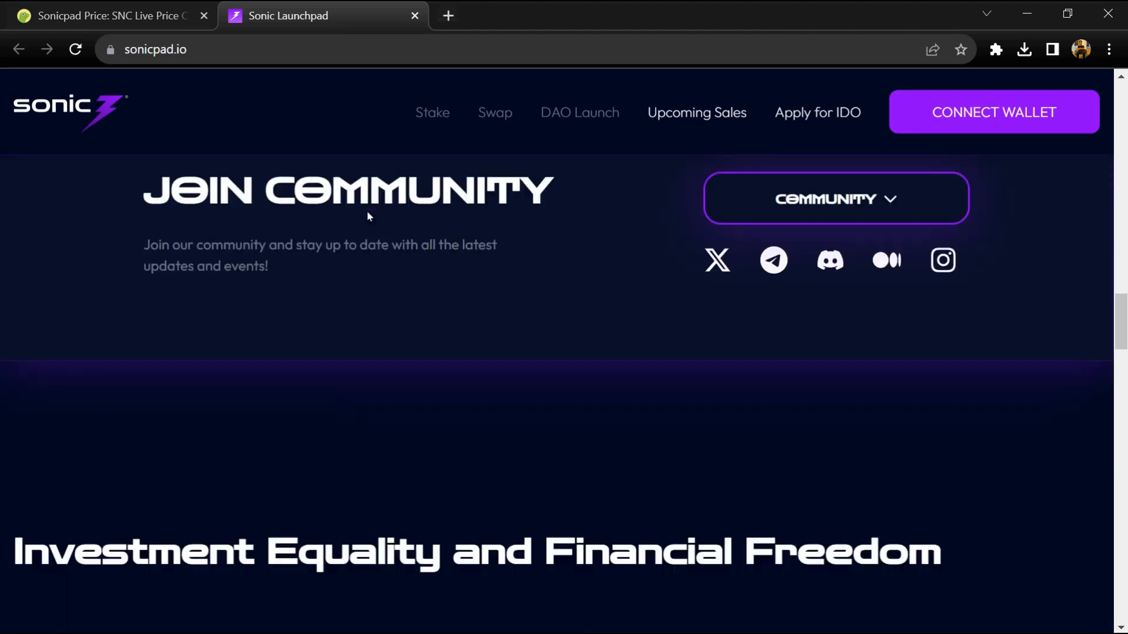
{"action": "scroll", "scroll_direction": "down", "scroll_amount": 3}
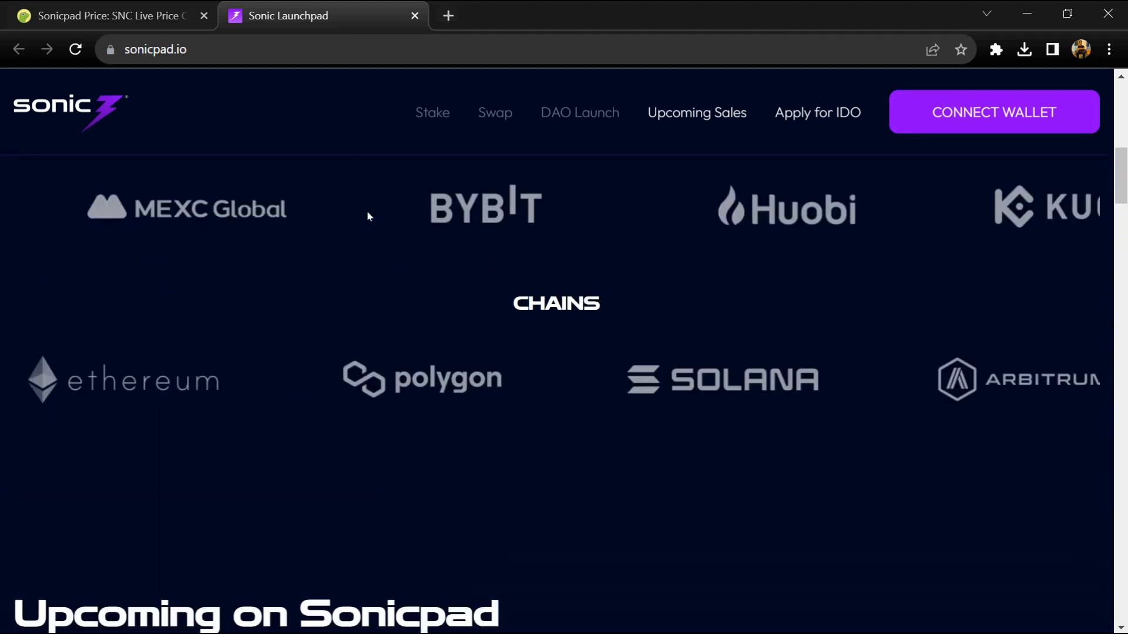
{"action": "scroll", "scroll_direction": "up", "scroll_amount": 3}
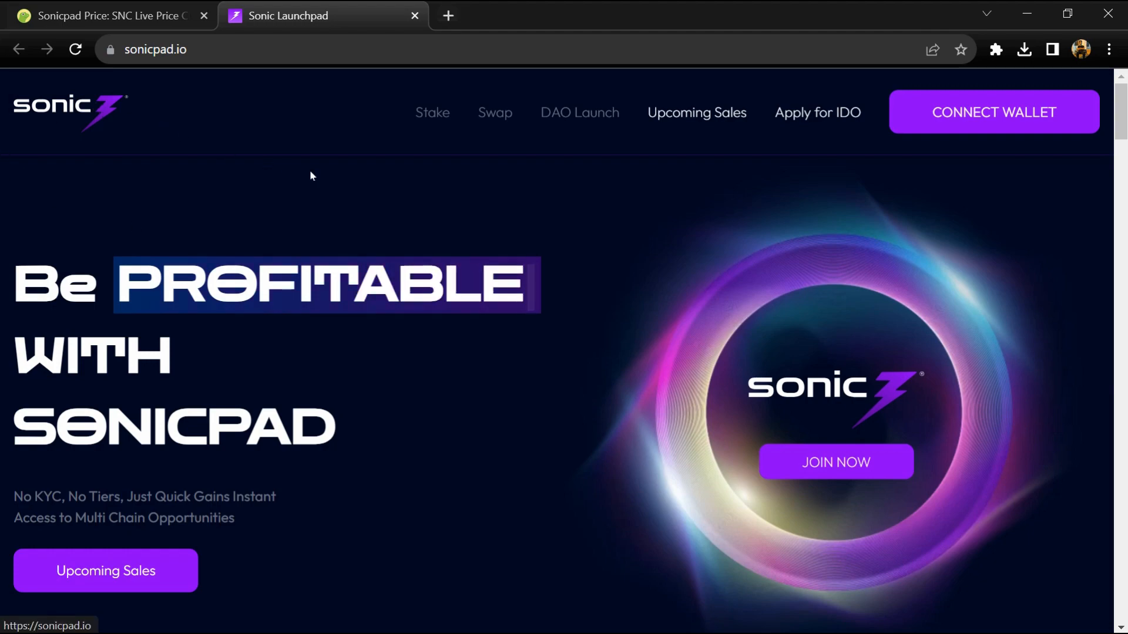
{"action": "scroll", "scroll_direction": "down", "scroll_amount": 3}
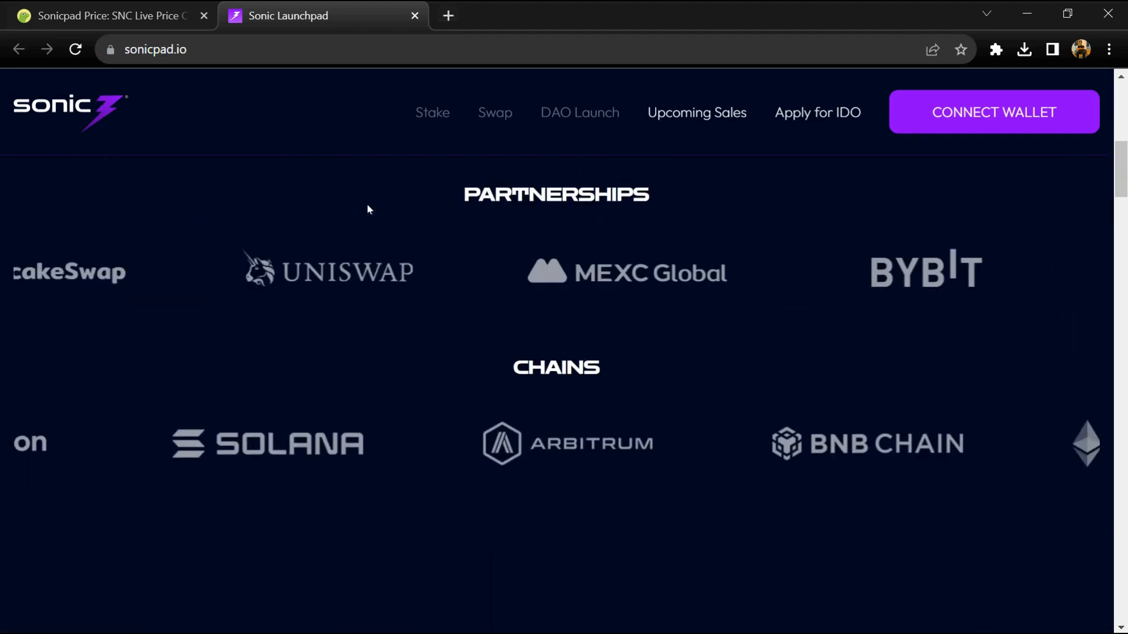
{"action": "scroll", "scroll_direction": "down", "scroll_amount": 3}
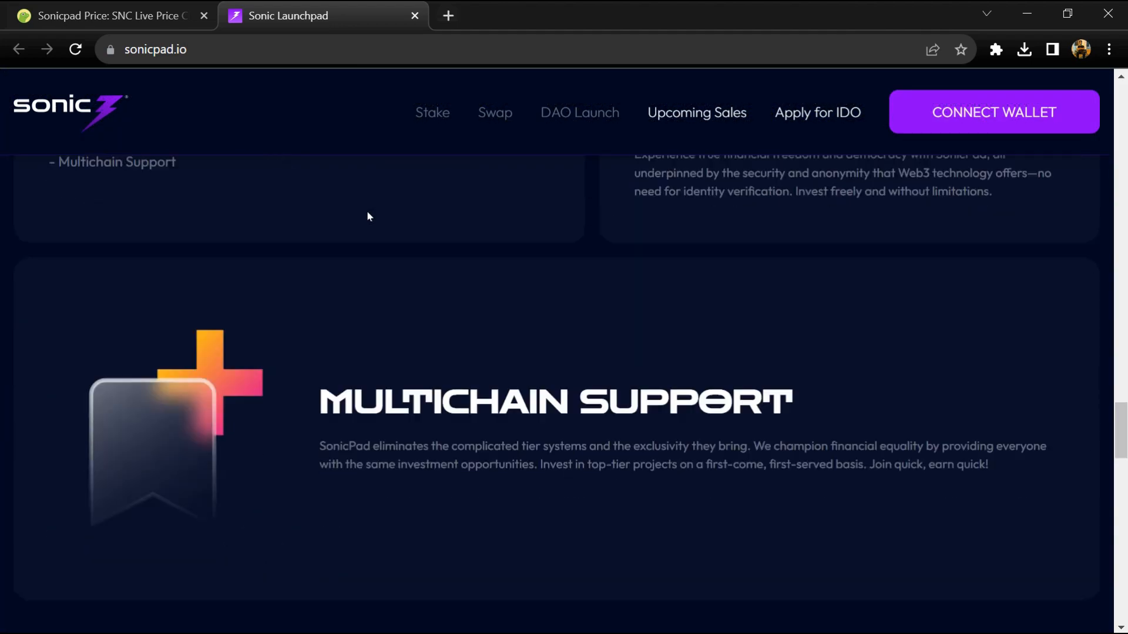
{"action": "scroll", "scroll_direction": "down", "scroll_amount": 3}
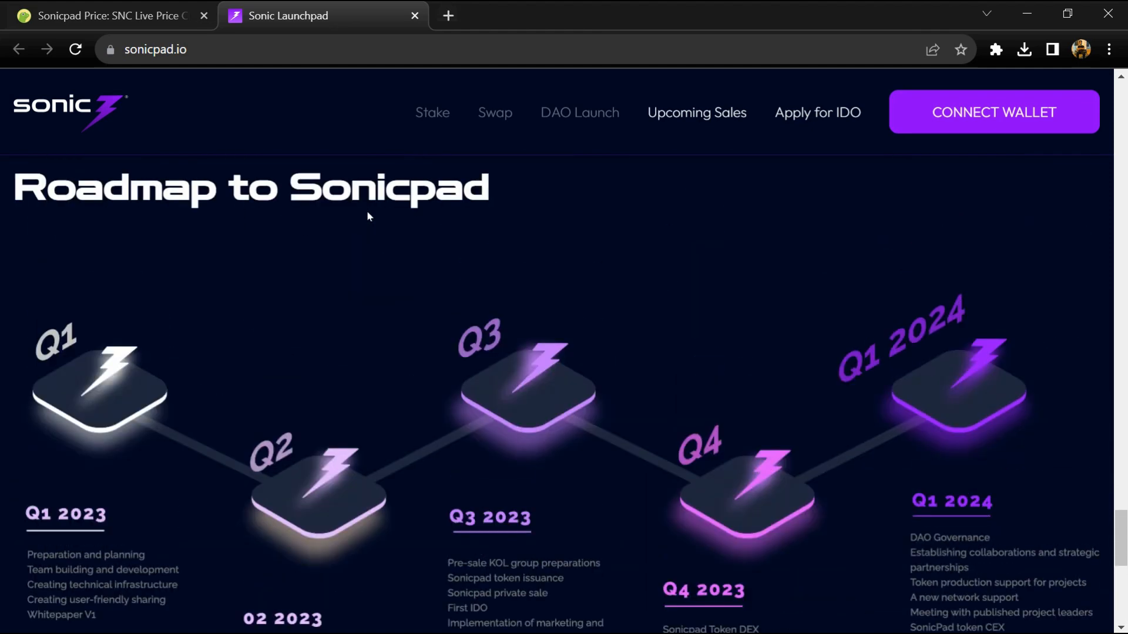
{"action": "scroll", "scroll_direction": "down", "scroll_amount": 3}
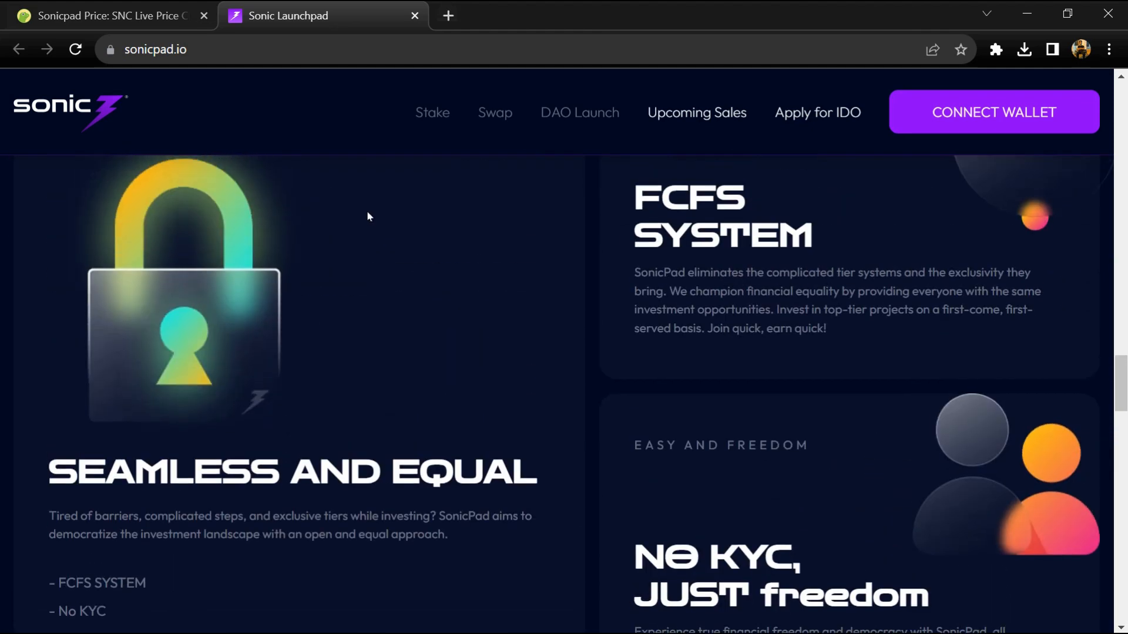
{"action": "scroll", "scroll_direction": "down", "scroll_amount": 3}
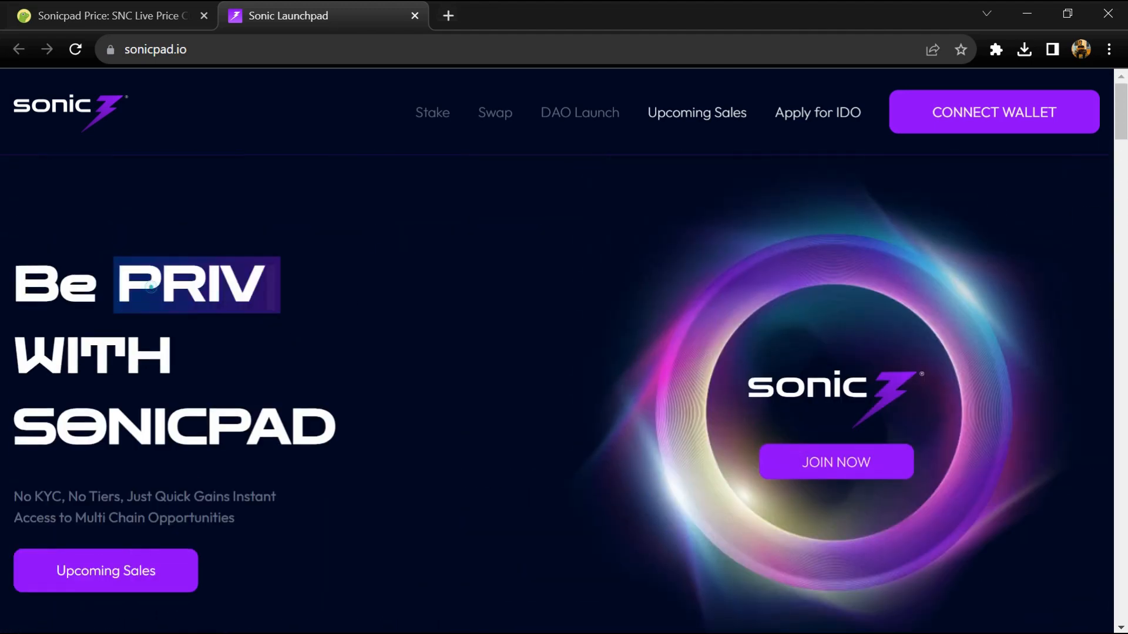
Step: Return to CoinGecko's Sonicpad (SNC) page and scroll past supply to the MEXC SNC/USDT market
{"action": "left_click", "coordinate": [108, 15]}
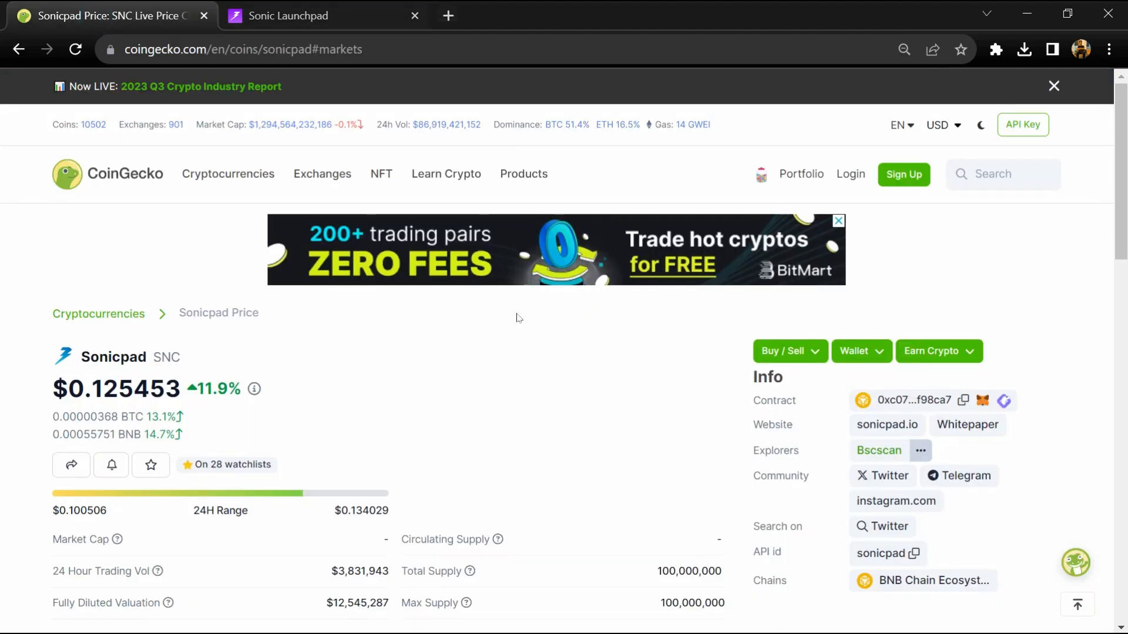
{"action": "scroll", "scroll_direction": "down", "scroll_amount": 3}
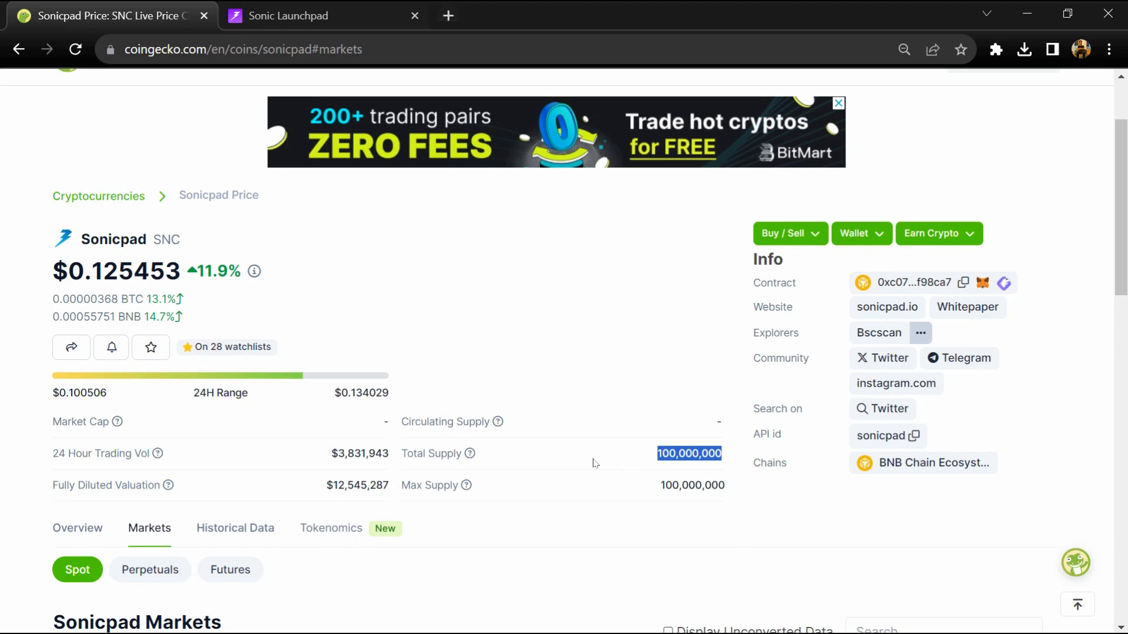
{"action": "mouse_move", "coordinate": [526, 458]}
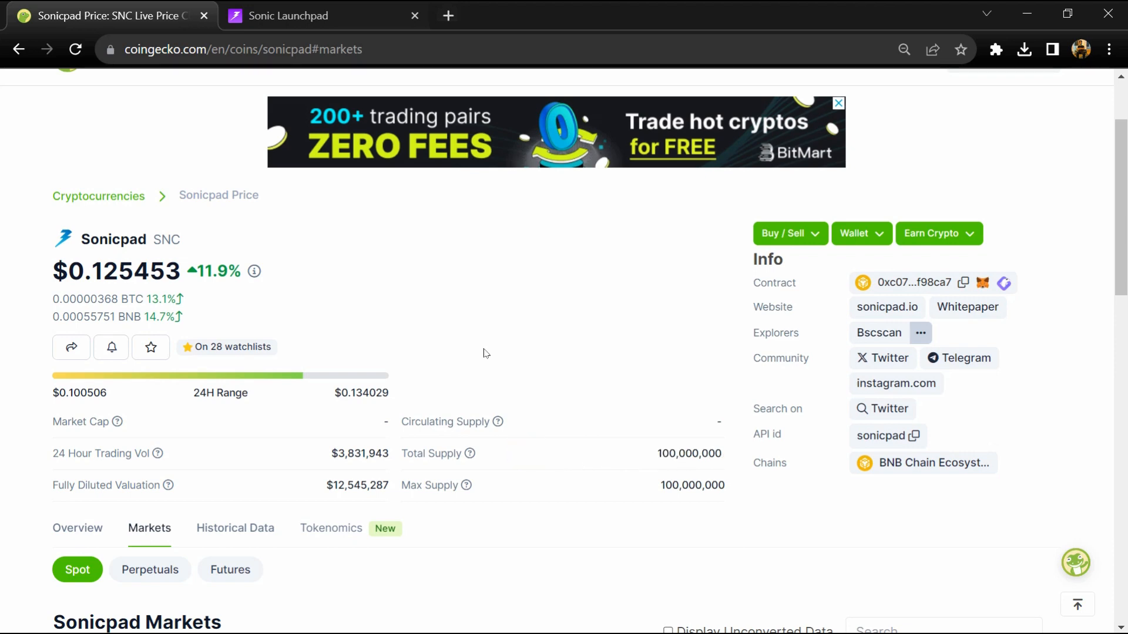
{"action": "scroll", "scroll_direction": "down", "scroll_amount": 3}
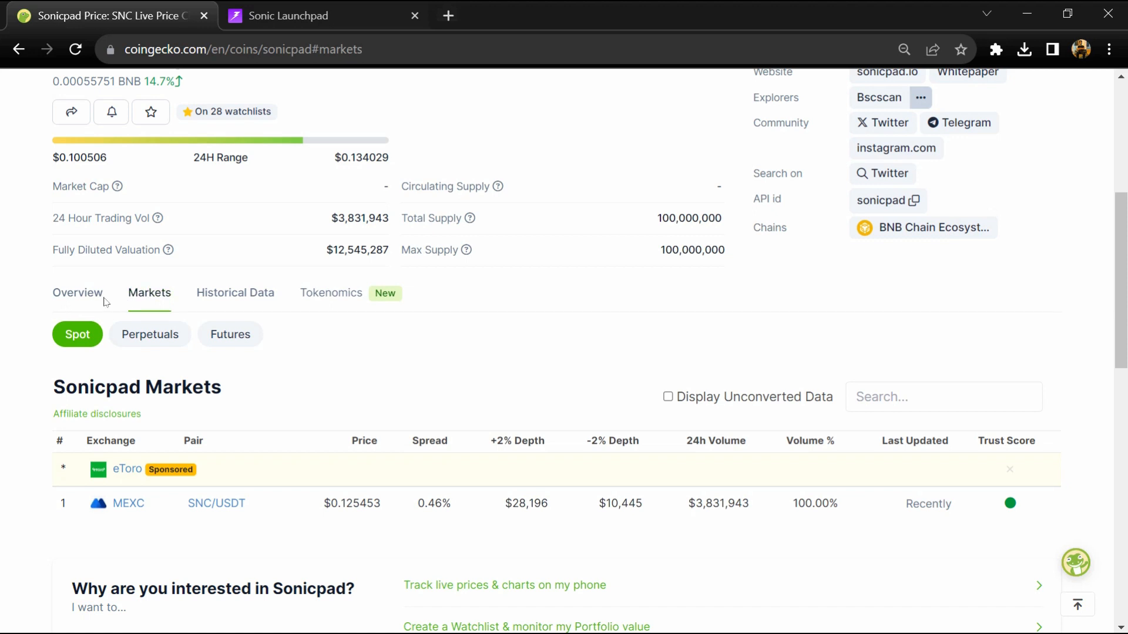